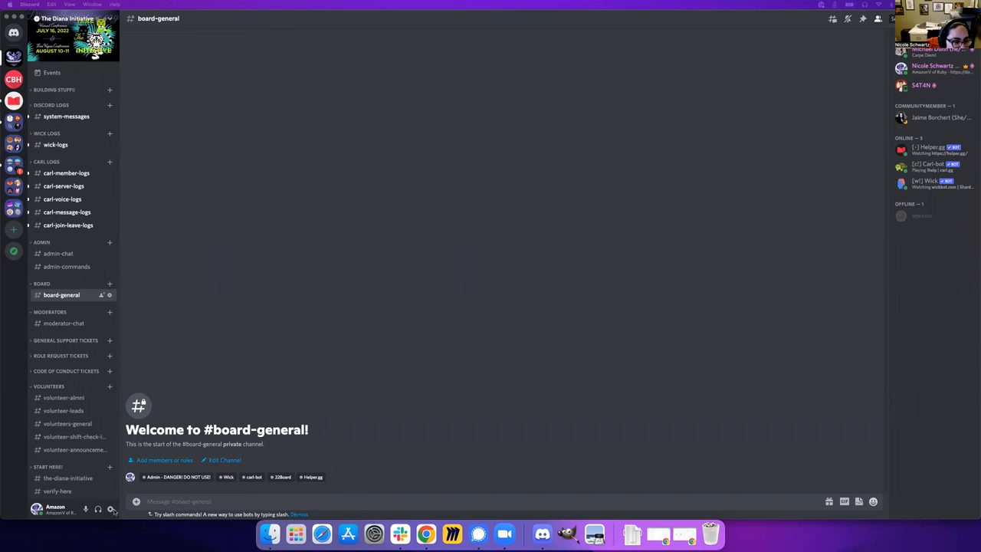
Enable Developer Mode under User Settings > Advanced, then close settings back to board-general.
click(111, 508)
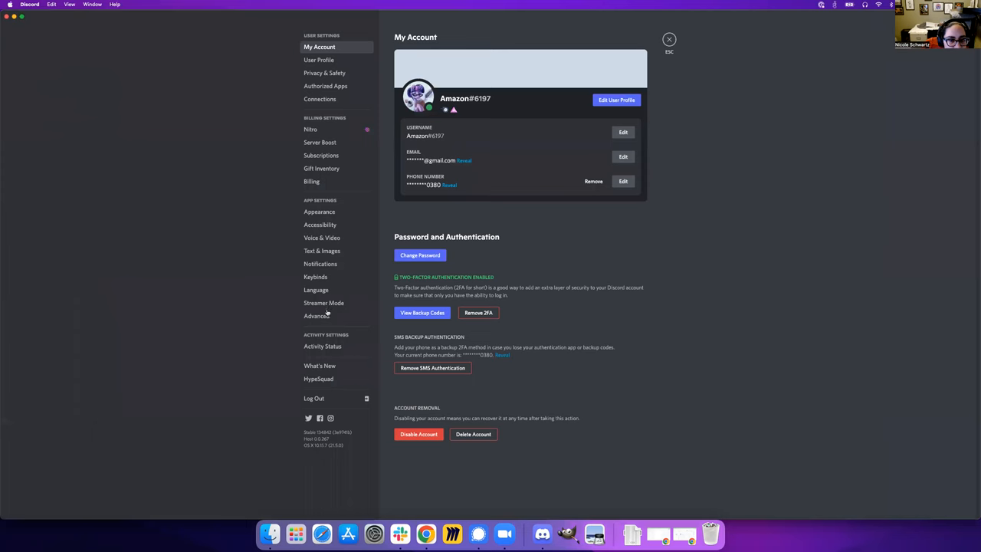
click(317, 315)
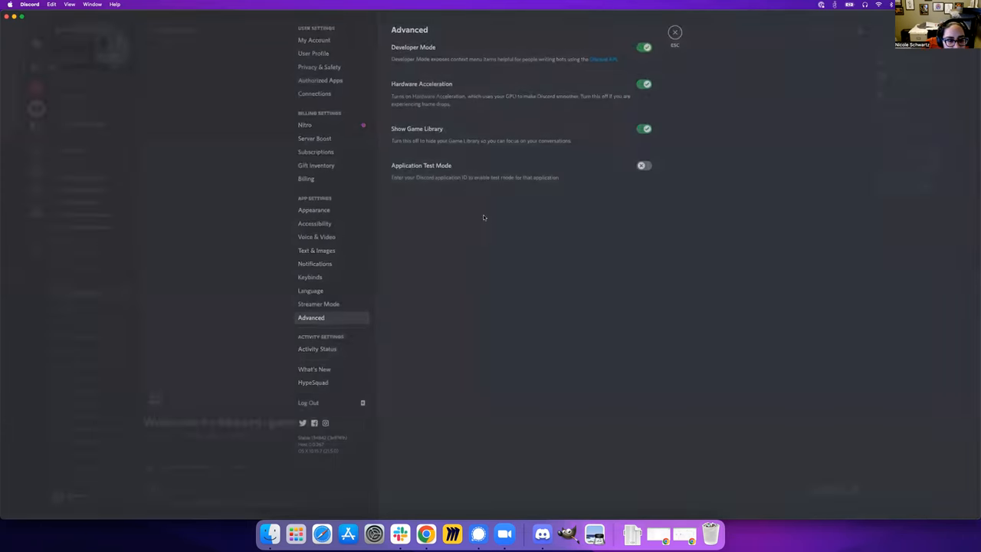
click(674, 32)
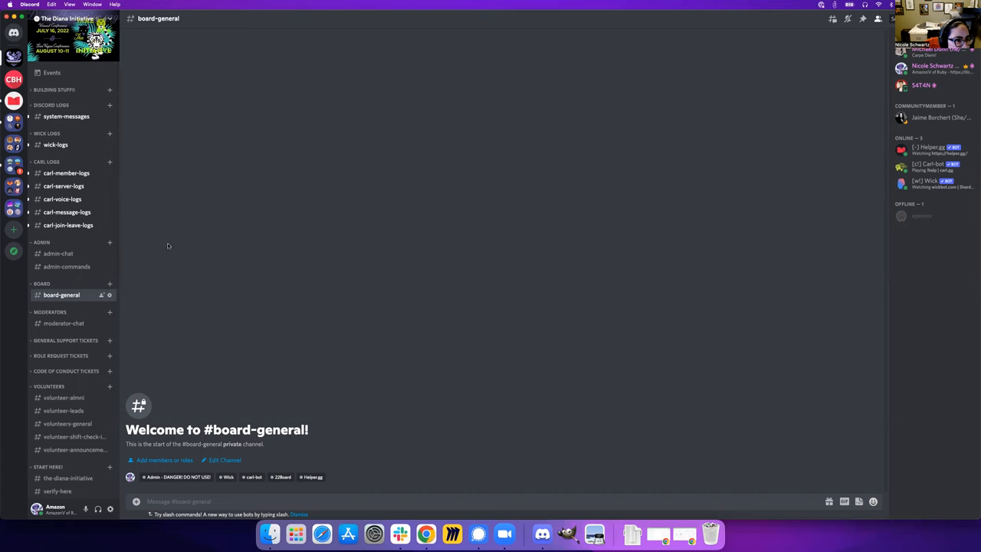
mouse_move(58, 253)
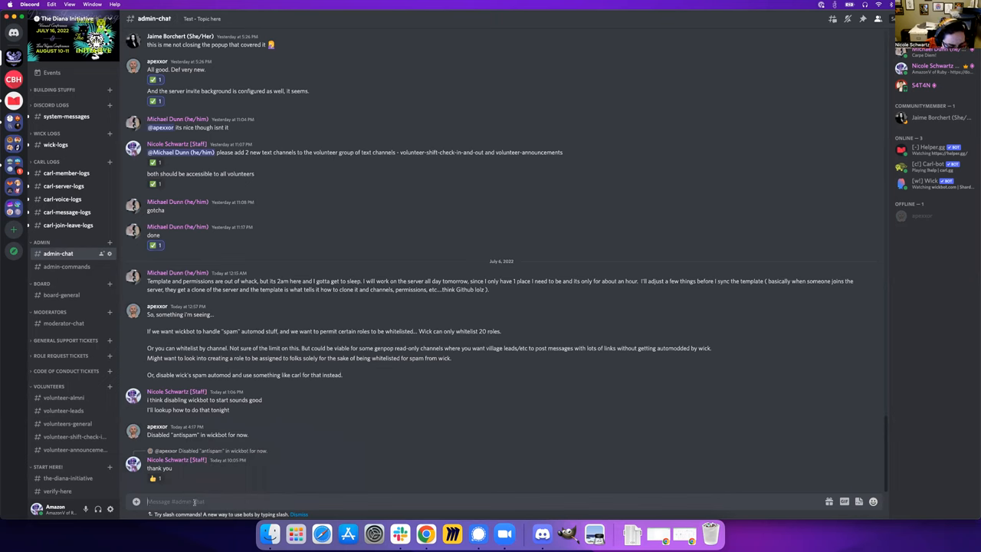
text(437310652411805716)
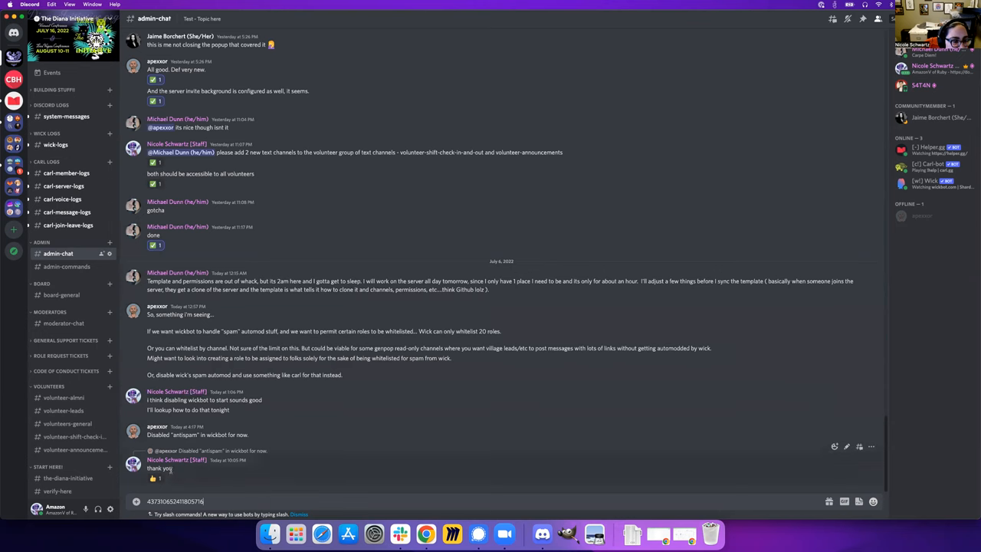
Choose Edit Server Profile from The Diana Initiative server dropdown.
click(69, 18)
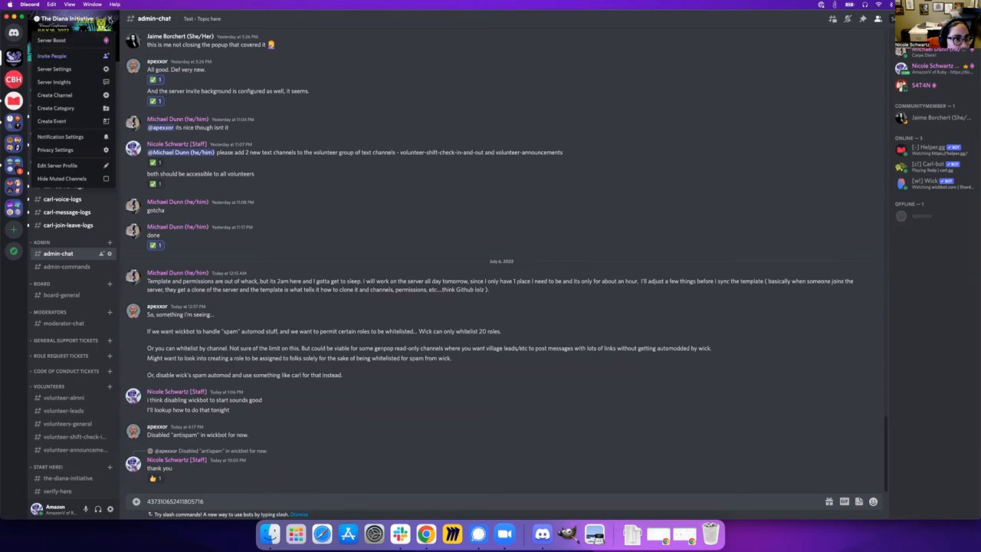
mouse_move(52, 39)
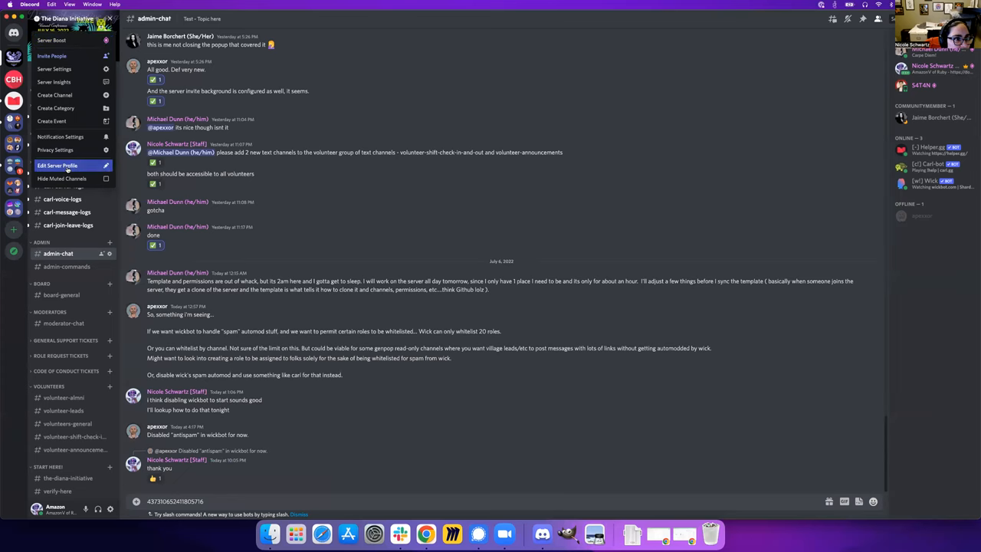
click(57, 165)
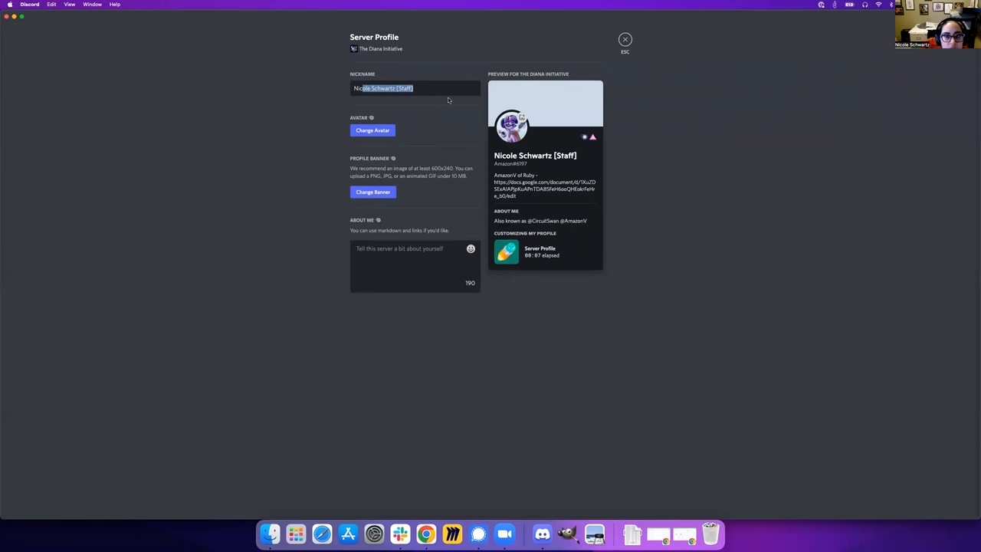
mouse_move(527, 39)
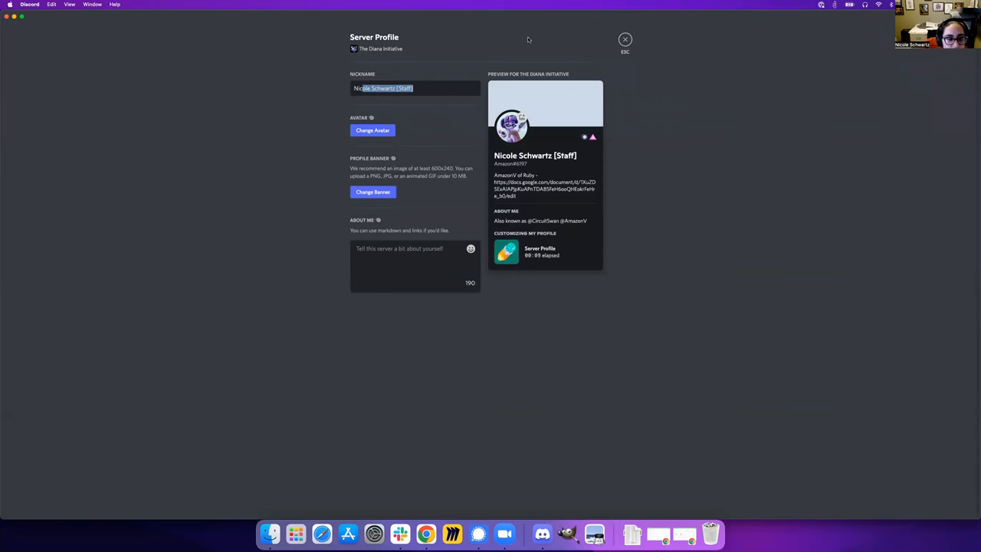